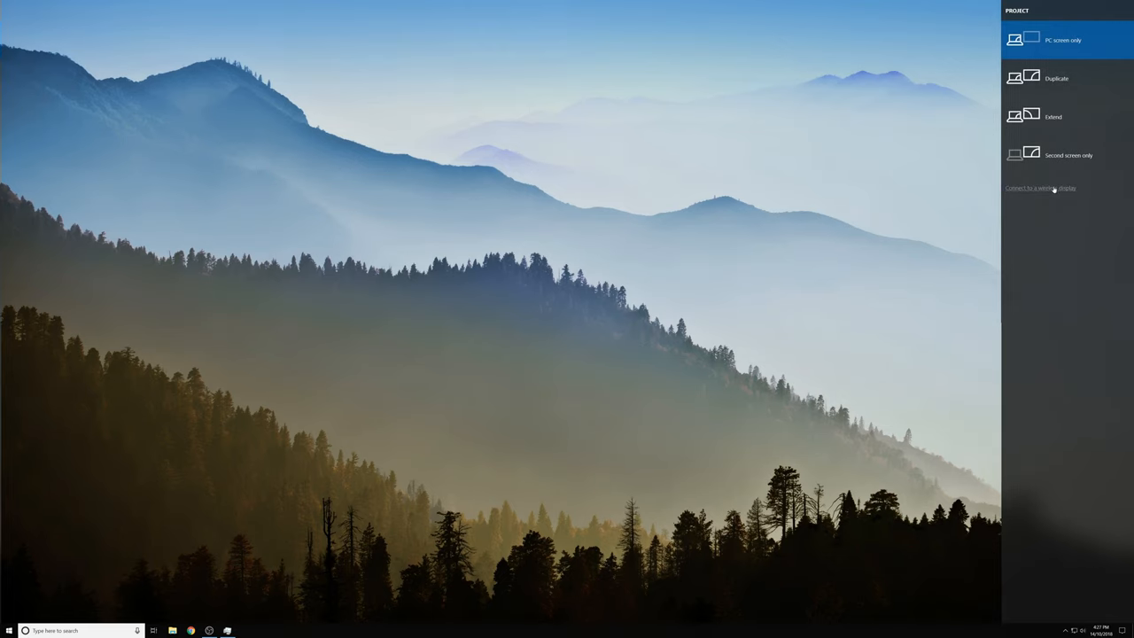
# Start searching for wireless display devices via 'Connect to a wireless display' in the Project pane
pyautogui.click(1038, 188)
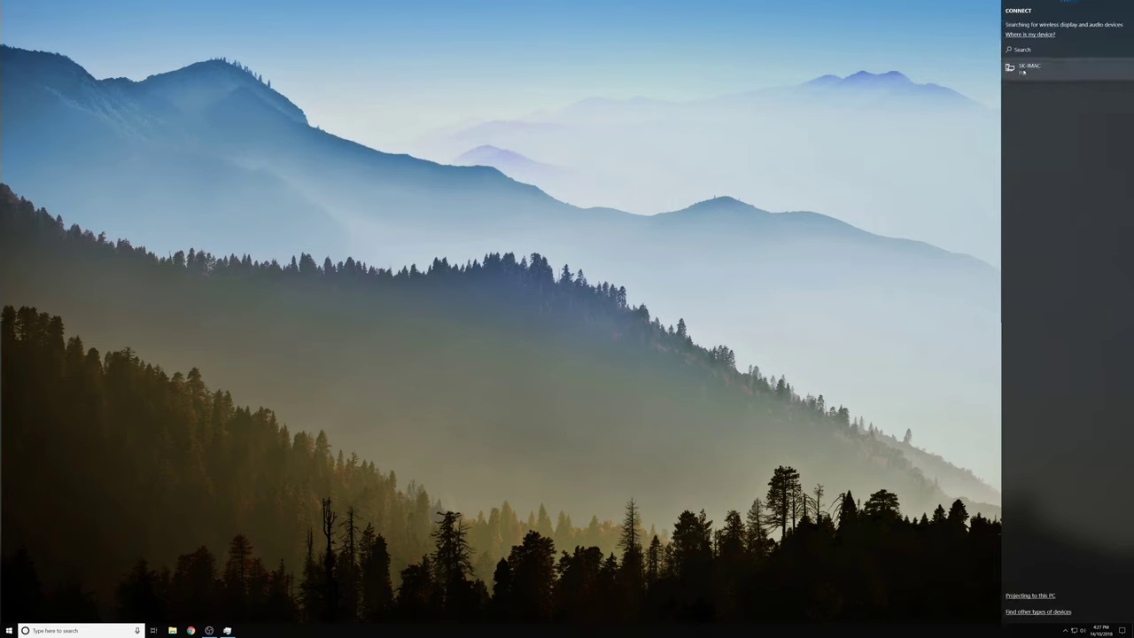